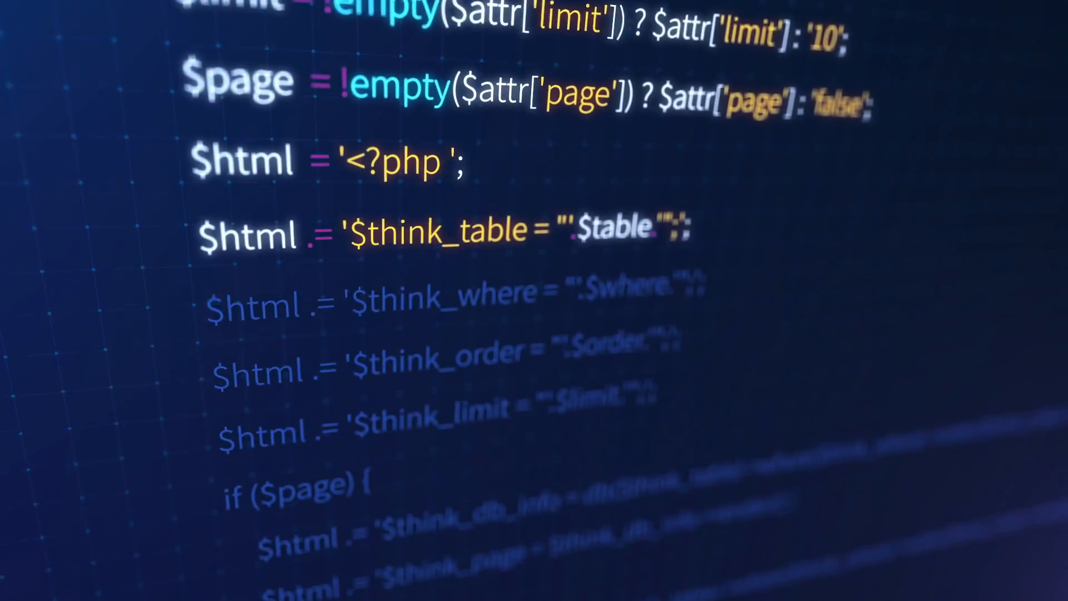
pyautogui.scroll(-3)
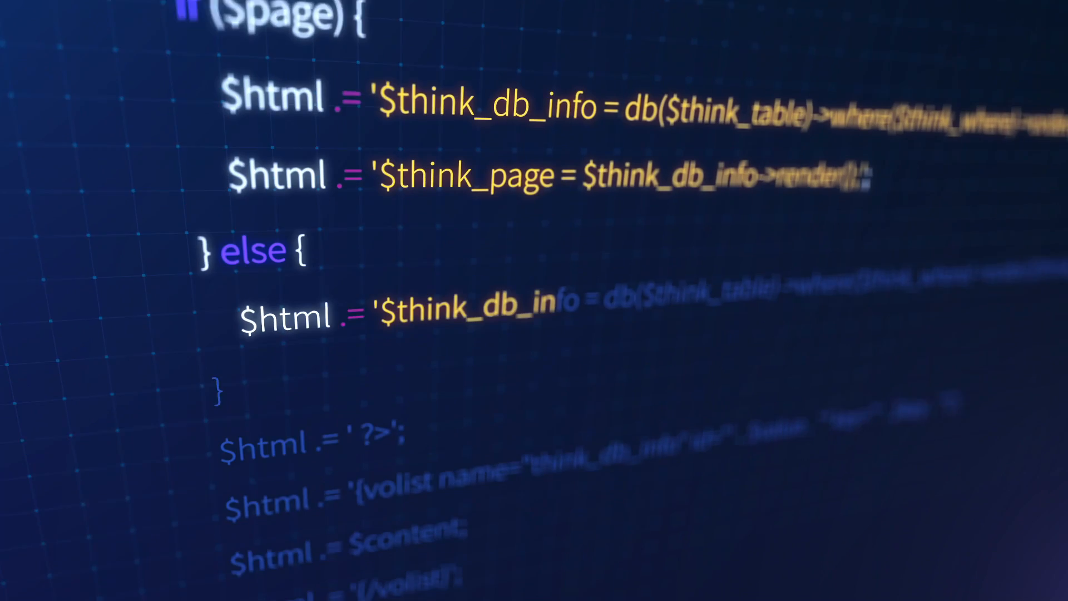